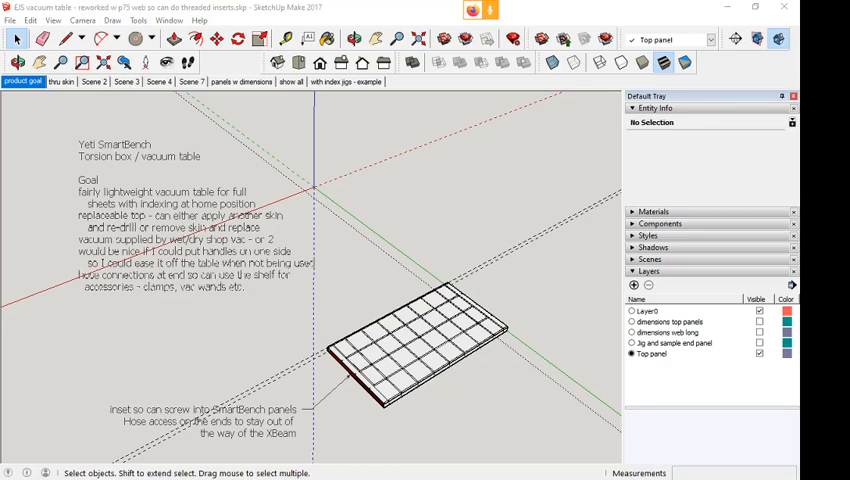
mouse_move(69, 192)
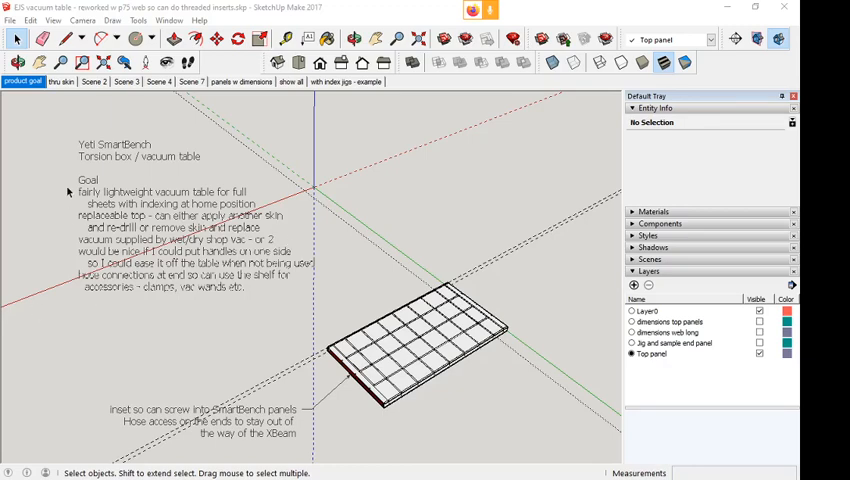
mouse_move(454, 426)
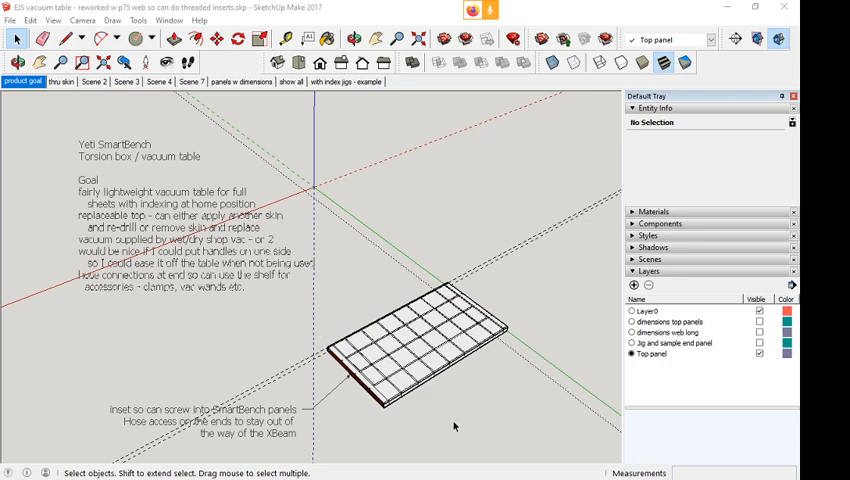
mouse_move(418, 420)
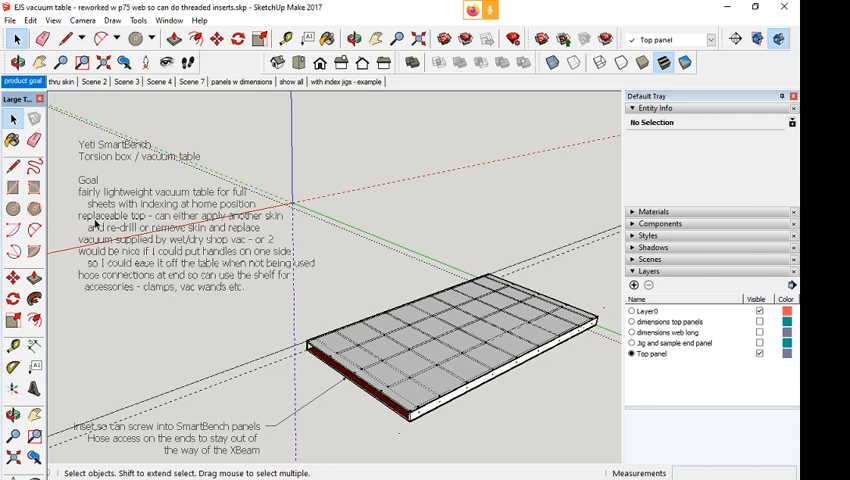
mouse_move(283, 220)
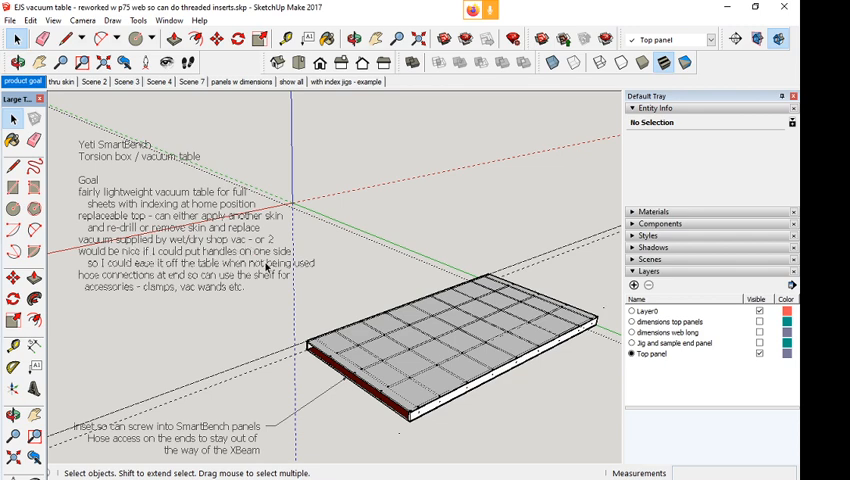
mouse_move(261, 367)
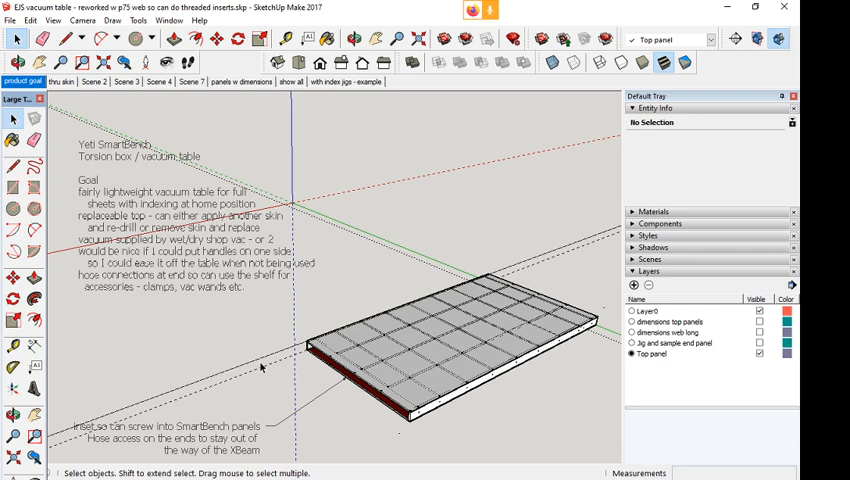
mouse_move(375, 328)
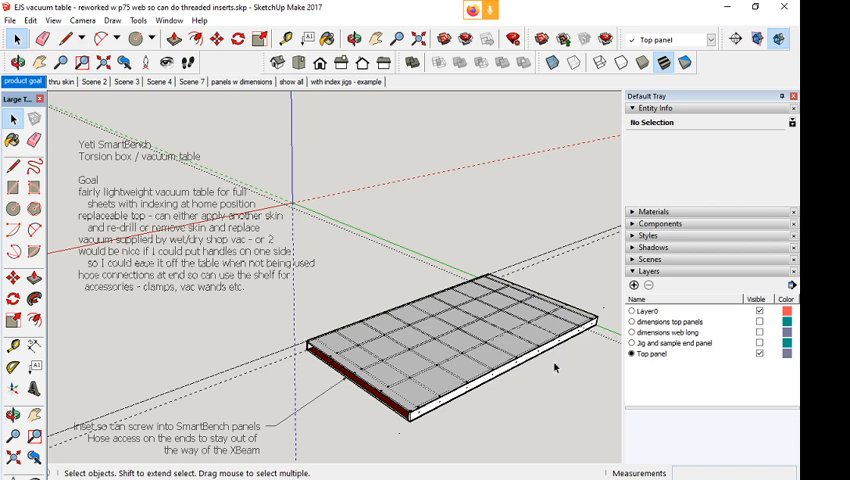
mouse_move(503, 297)
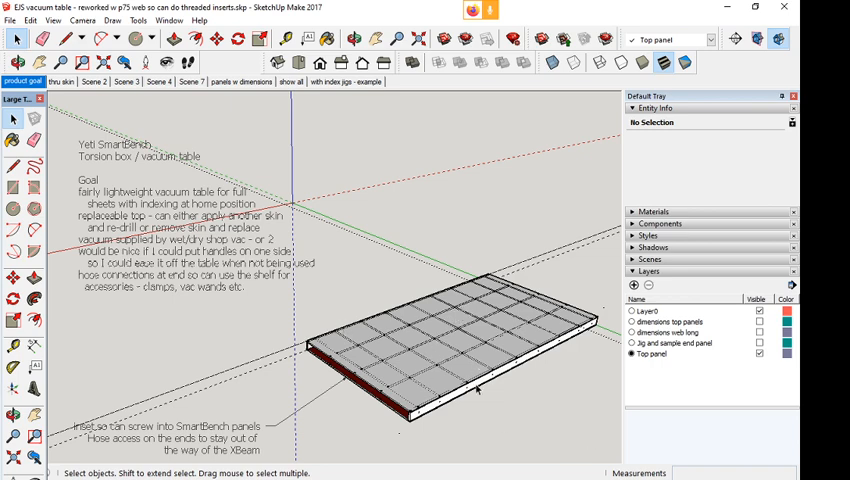
mouse_move(463, 395)
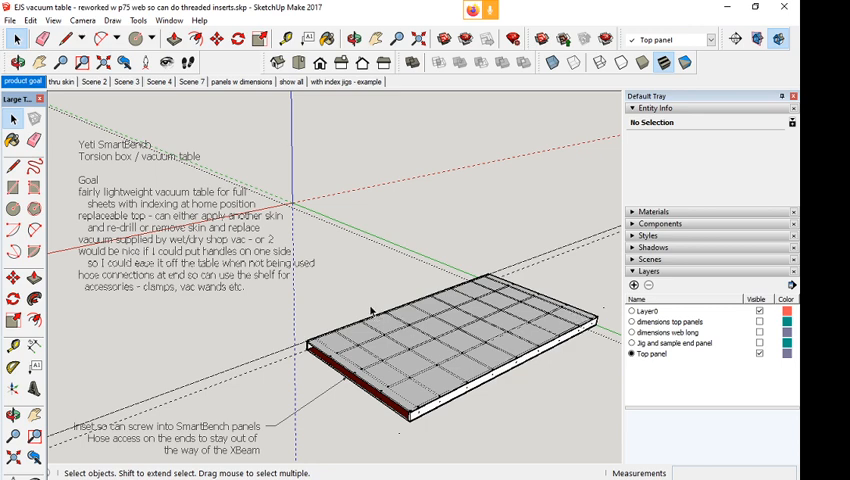
mouse_move(475, 325)
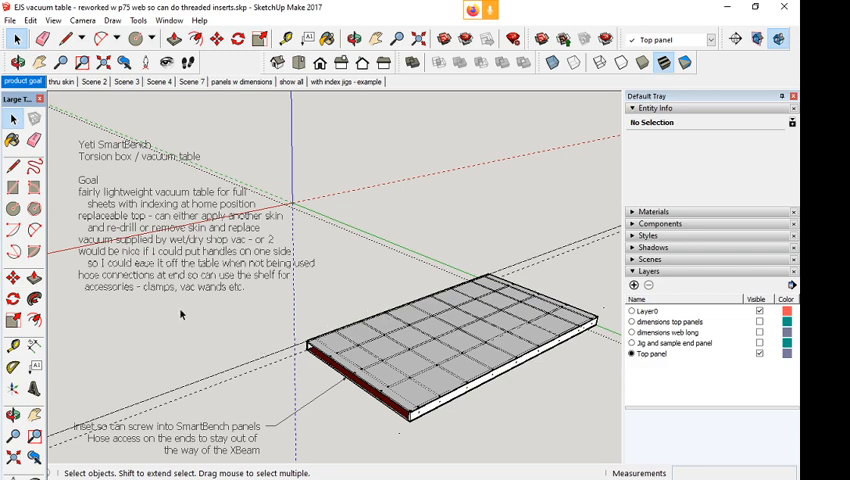
mouse_move(315, 366)
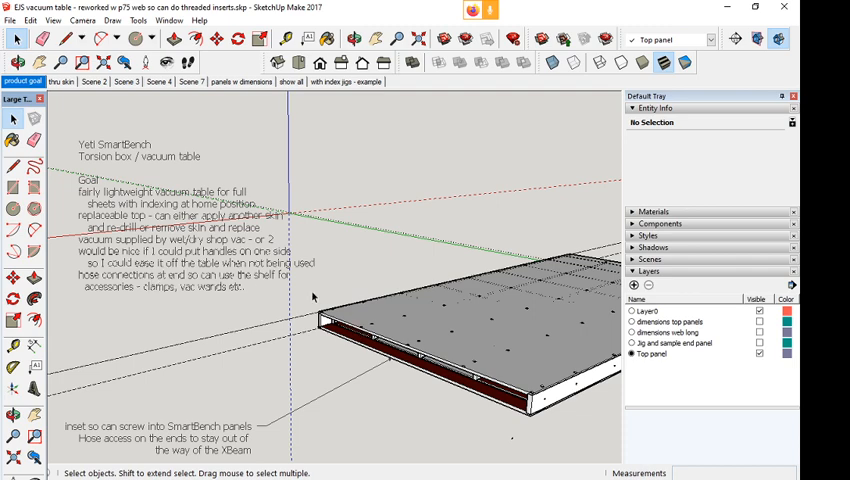
mouse_move(397, 355)
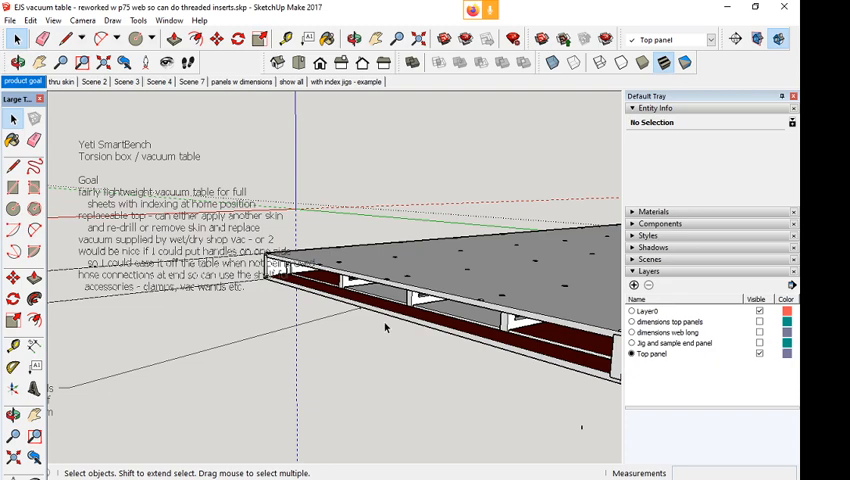
mouse_move(387, 305)
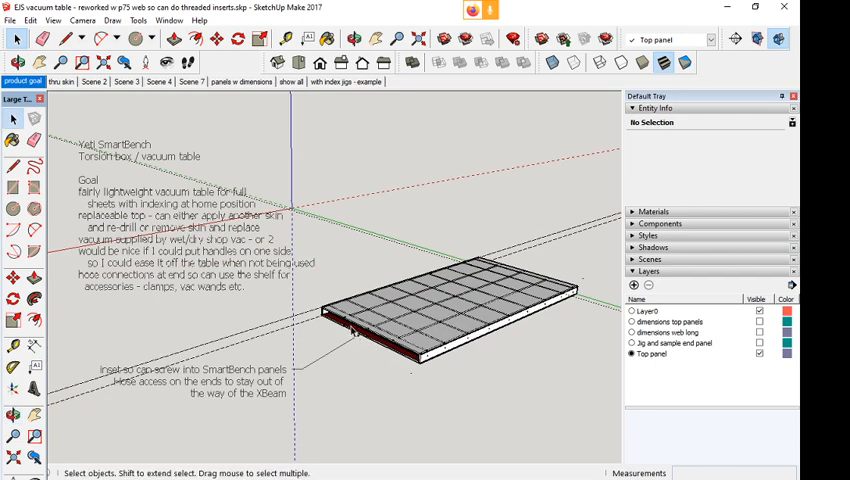
mouse_move(355, 332)
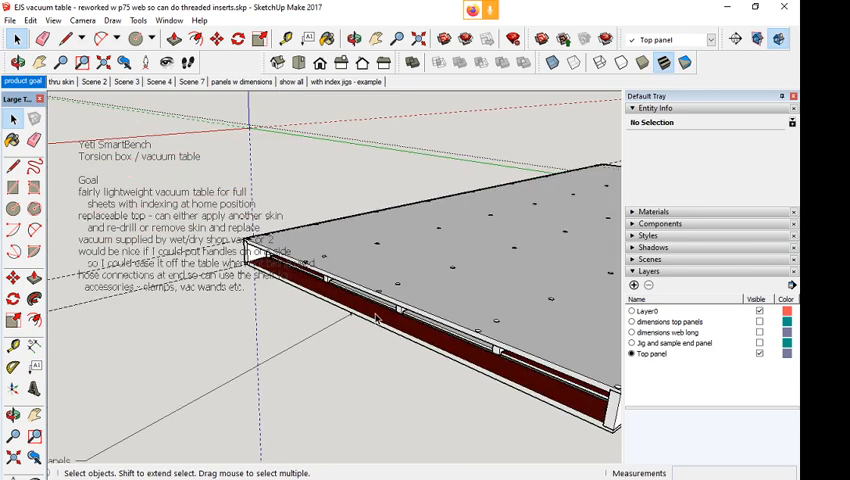
mouse_move(383, 322)
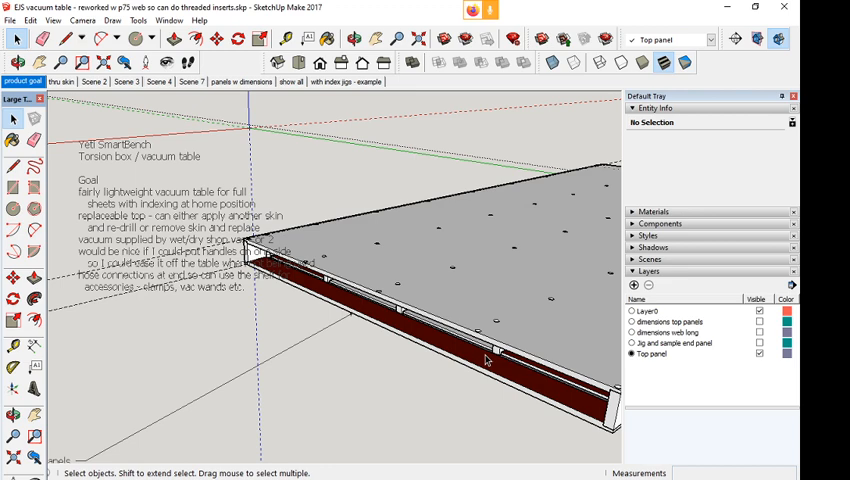
mouse_move(378, 314)
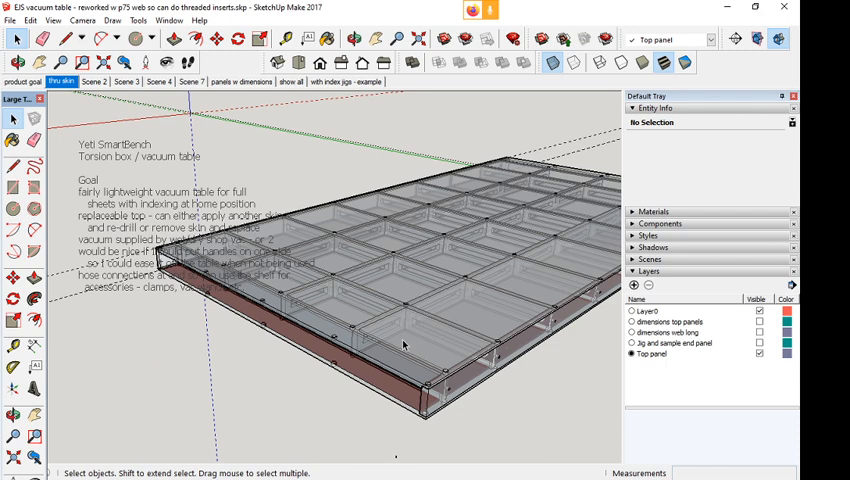
mouse_move(392, 328)
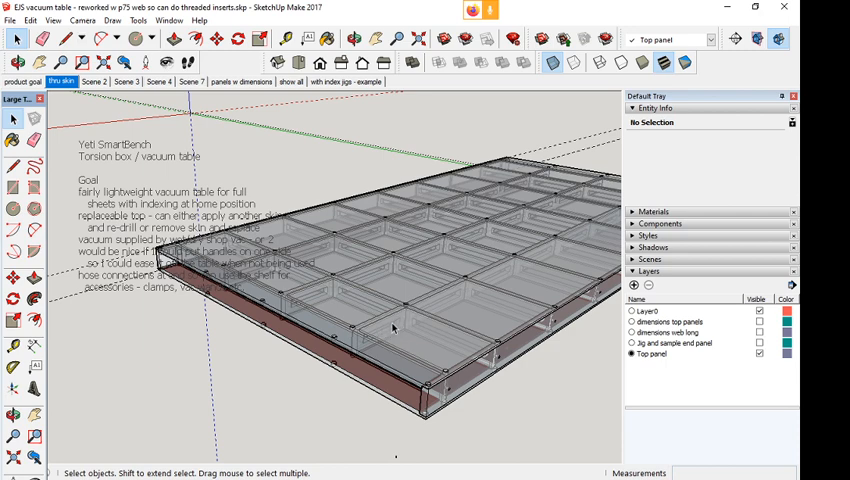
mouse_move(210, 307)
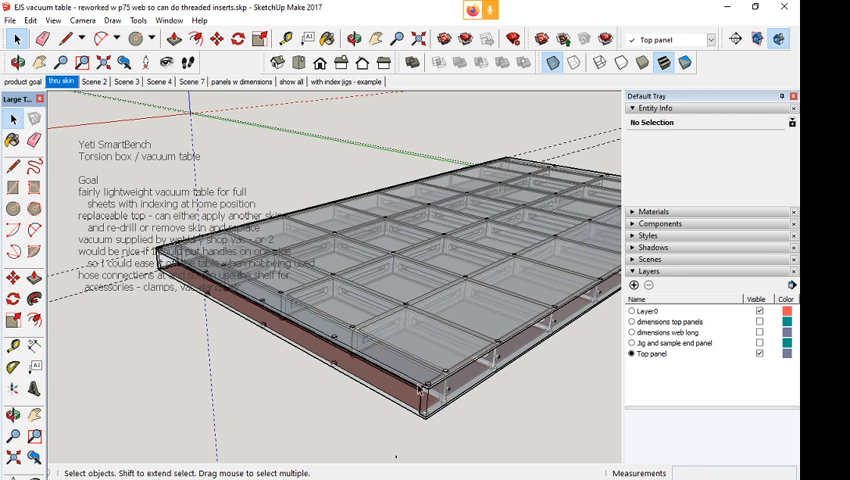
mouse_move(512, 283)
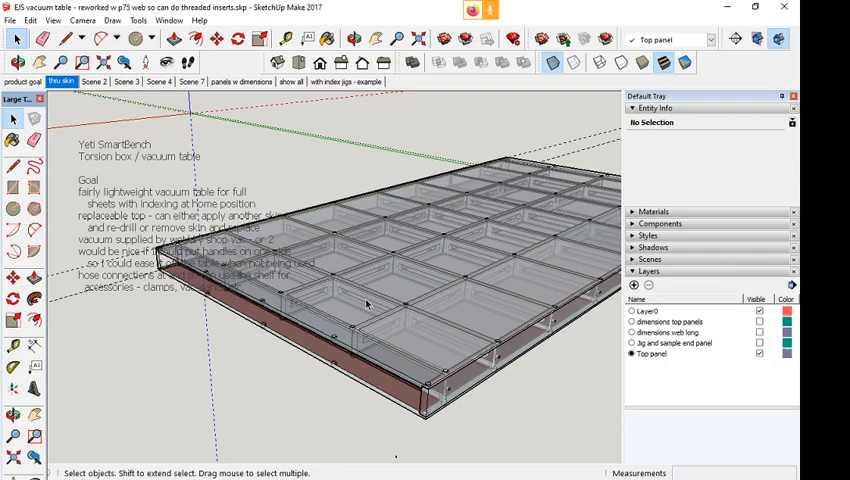
Switch to the Scene 2 exploded view with web grid and separated side rails
click(92, 82)
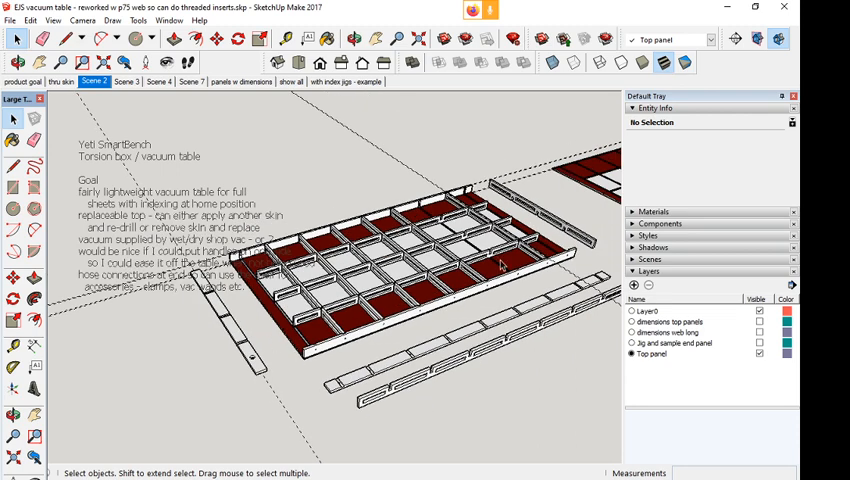
mouse_move(250, 390)
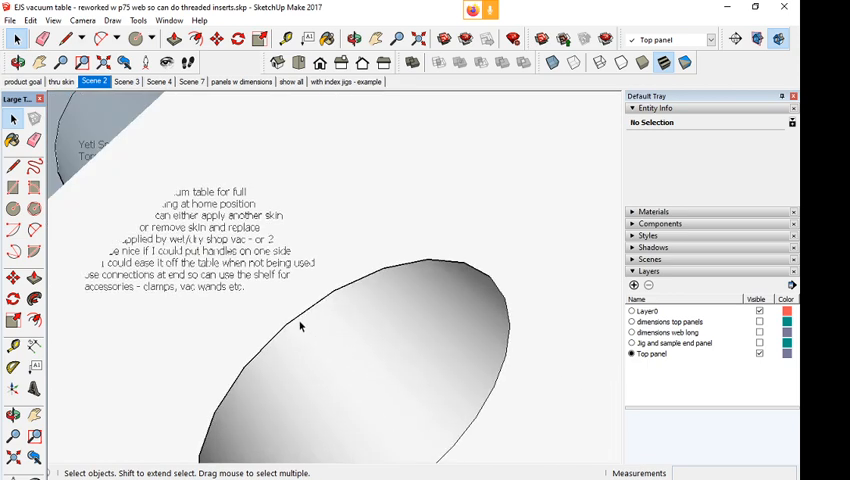
mouse_move(365, 287)
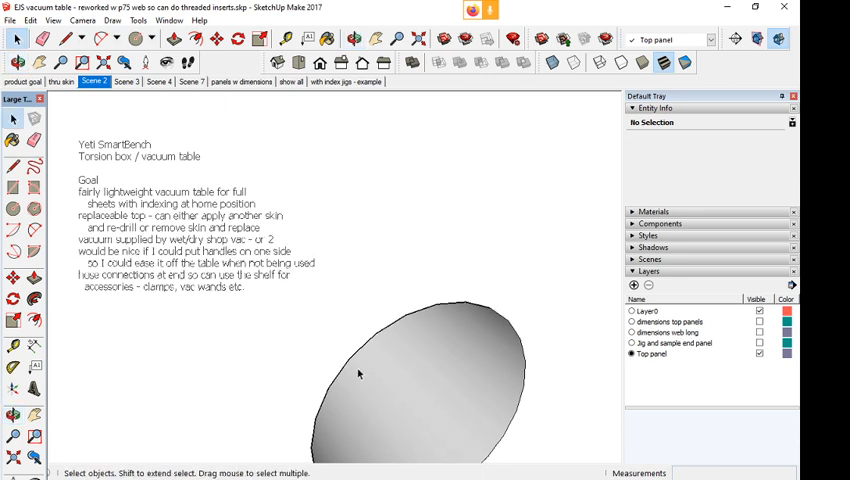
mouse_move(349, 367)
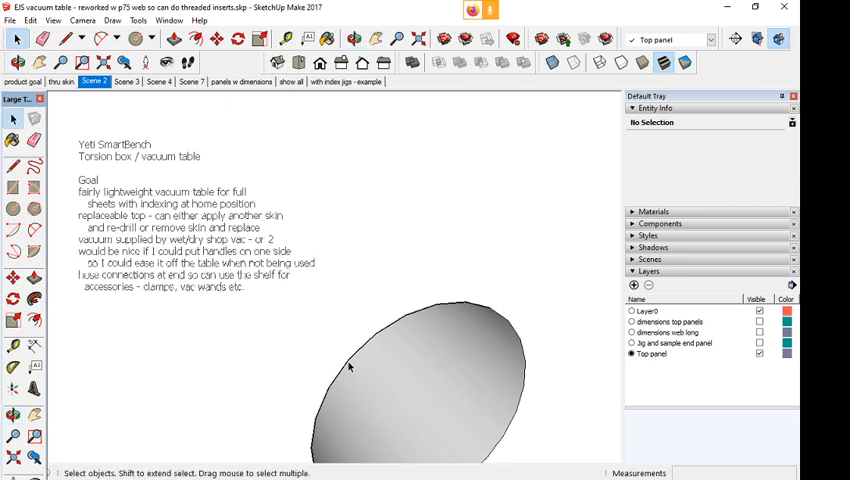
mouse_move(434, 320)
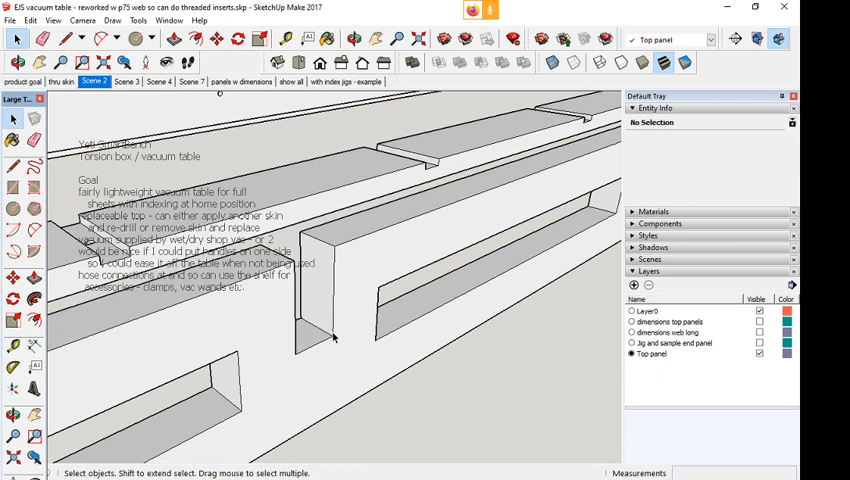
mouse_move(313, 271)
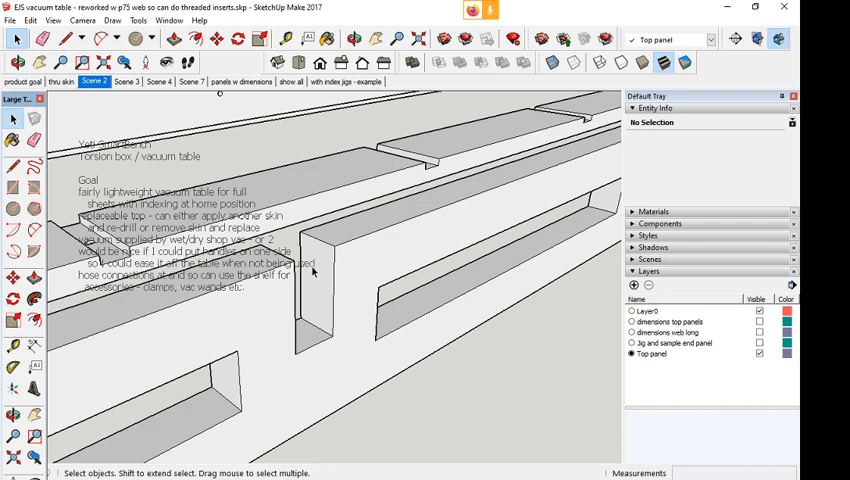
mouse_move(288, 330)
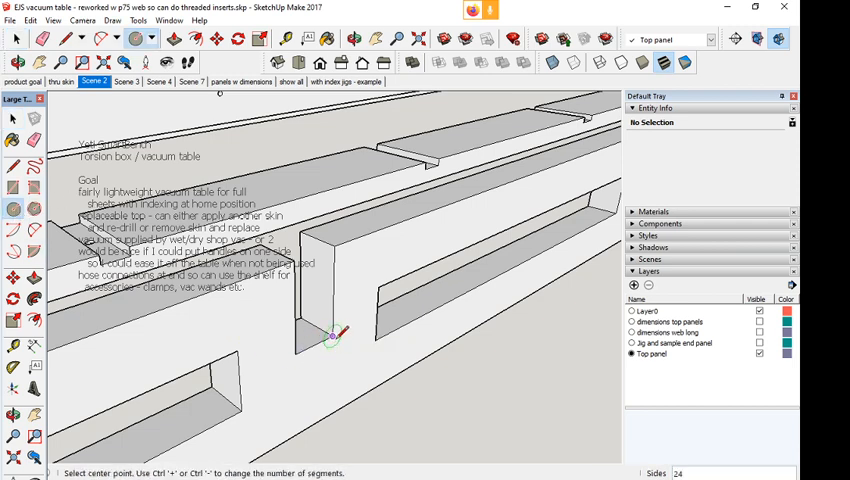
mouse_move(333, 335)
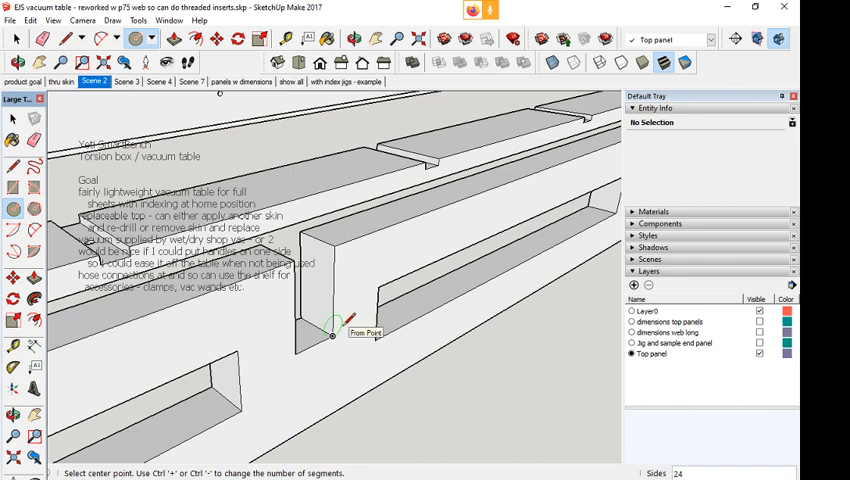
mouse_move(335, 330)
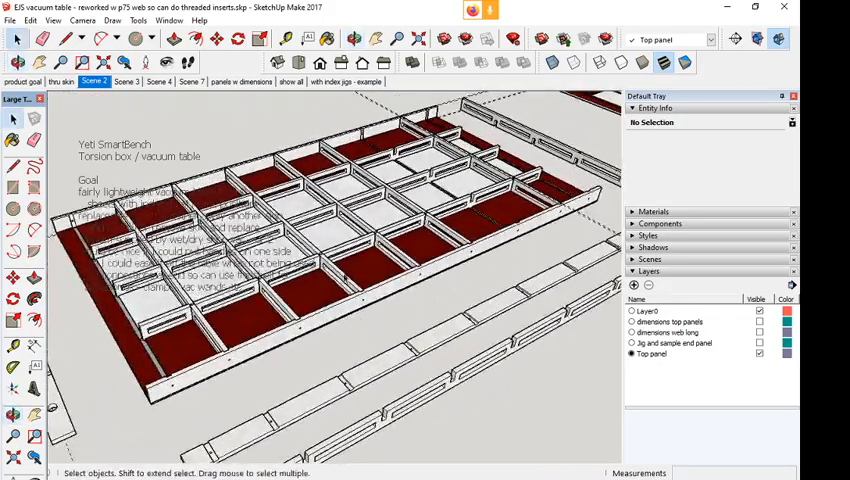
Switch to the Scene 3 overhead view of the rib grid and strips
click(127, 81)
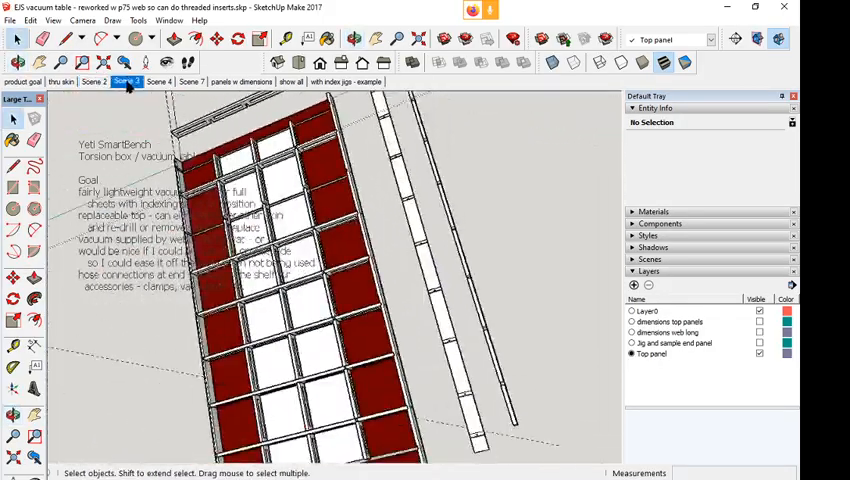
Move through Scene 4 to the panels w dimensions scene with 11 1/4" rib spacing
click(159, 81)
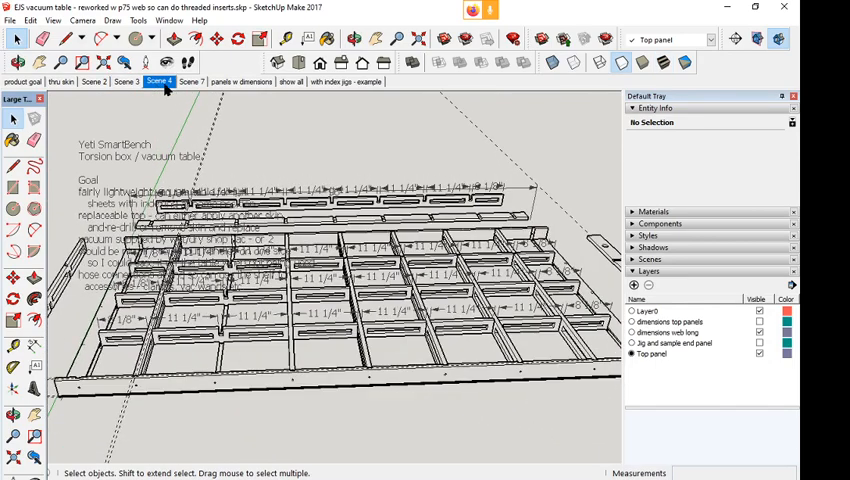
click(189, 81)
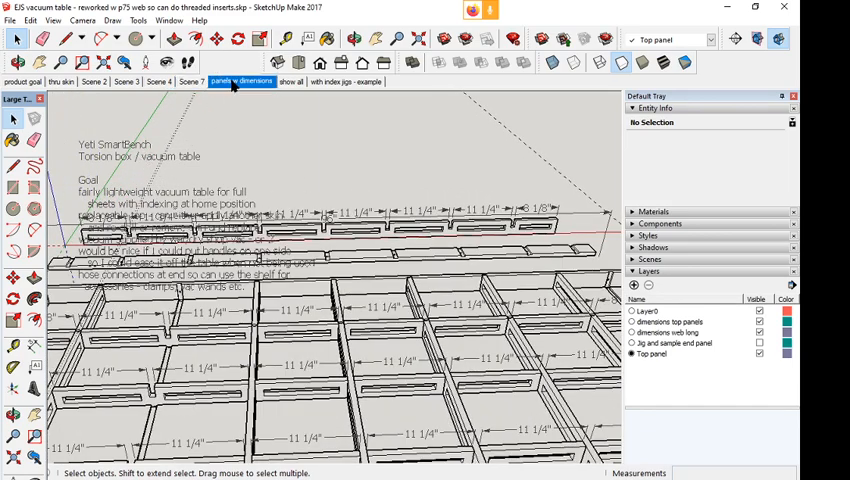
Show the flat top panel grid dimensioned 11 1/4", 3/4" and 7 7/8"
click(241, 81)
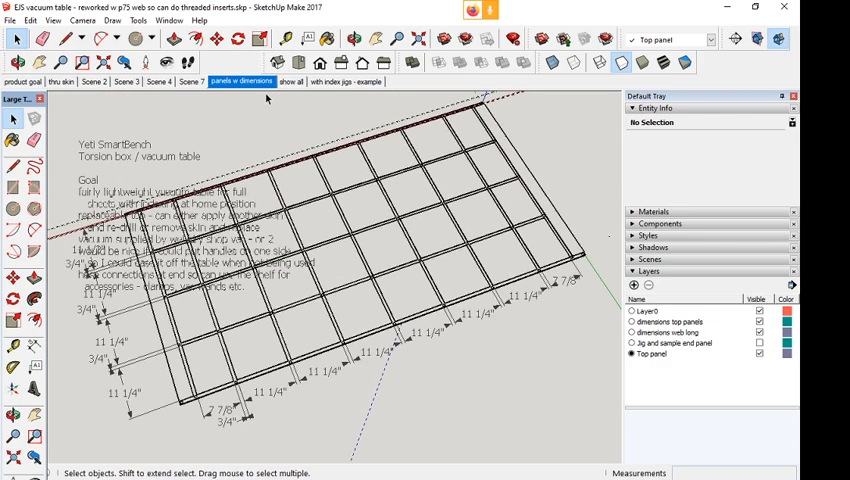
mouse_move(152, 370)
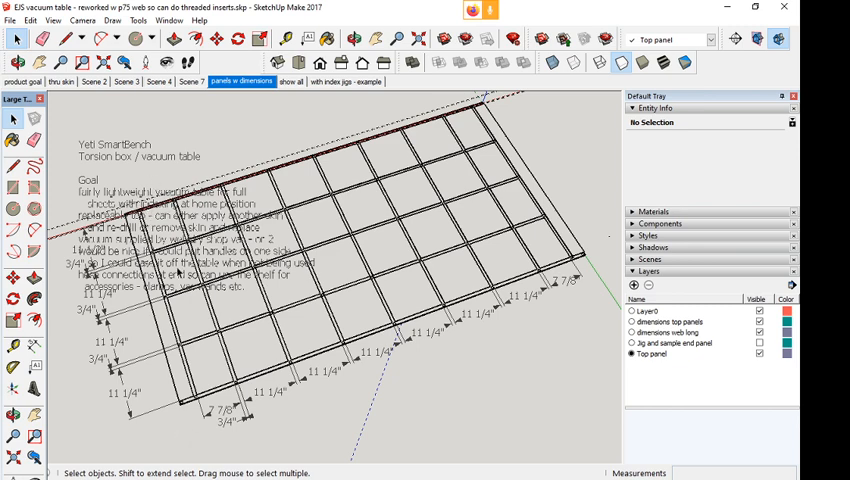
mouse_move(178, 272)
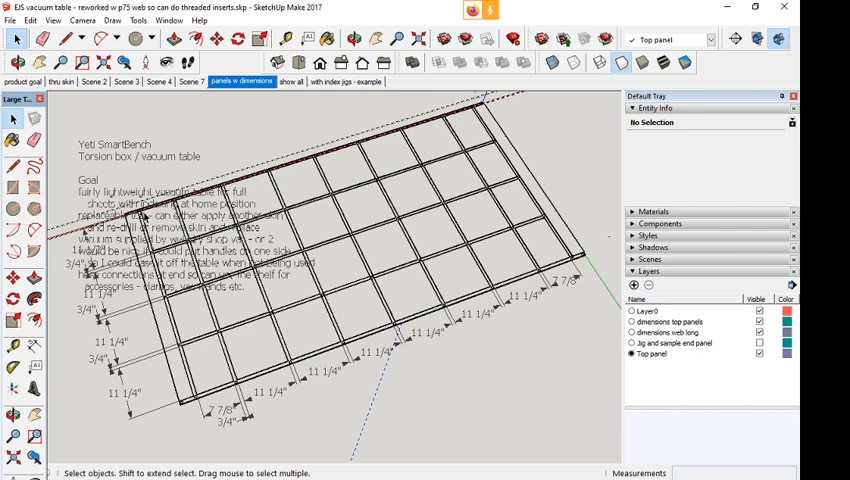
mouse_move(148, 217)
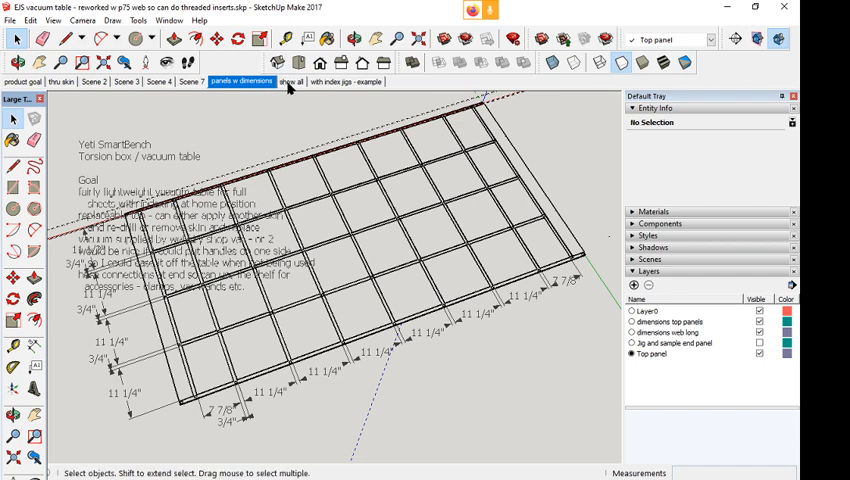
mouse_move(291, 82)
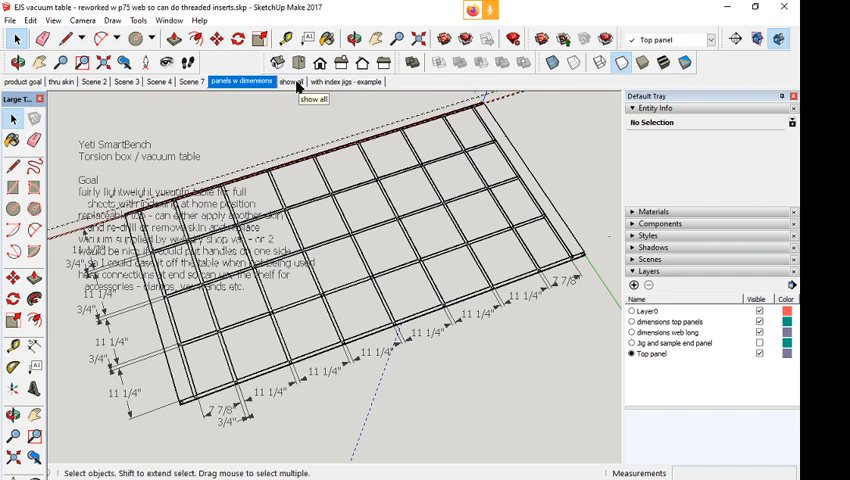
Show everything, then view the drilled top panel with index jigs, dimensions hidden
click(291, 81)
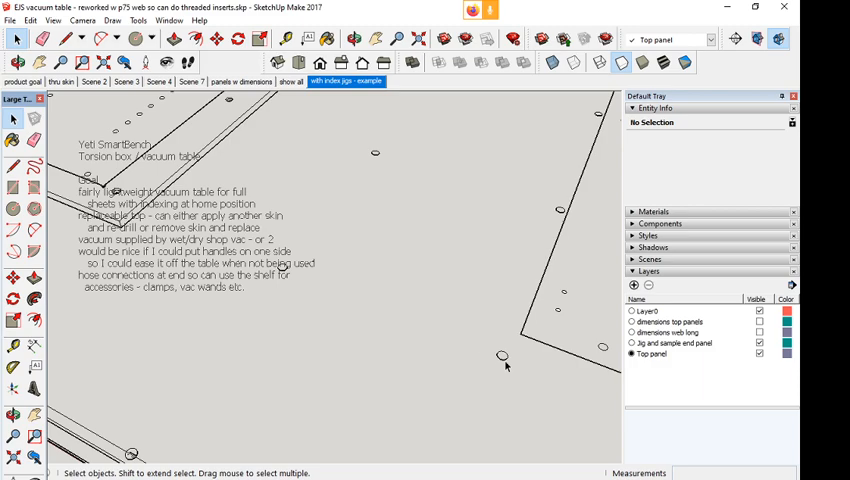
mouse_move(505, 365)
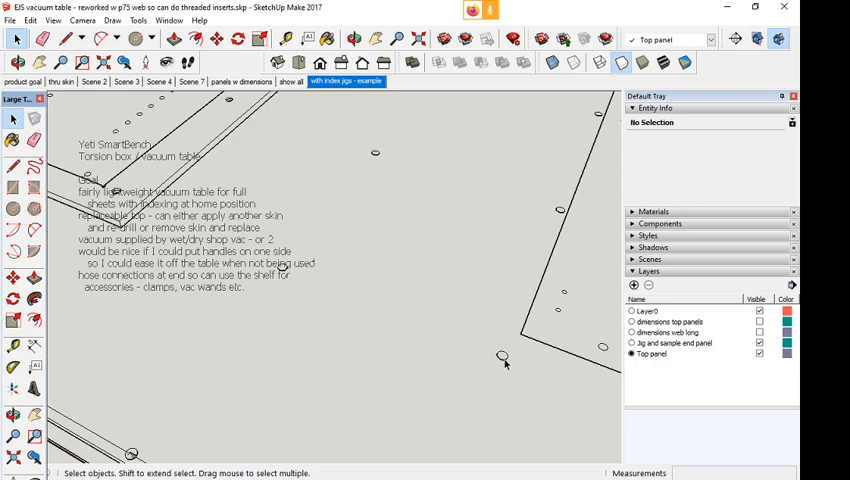
mouse_move(433, 351)
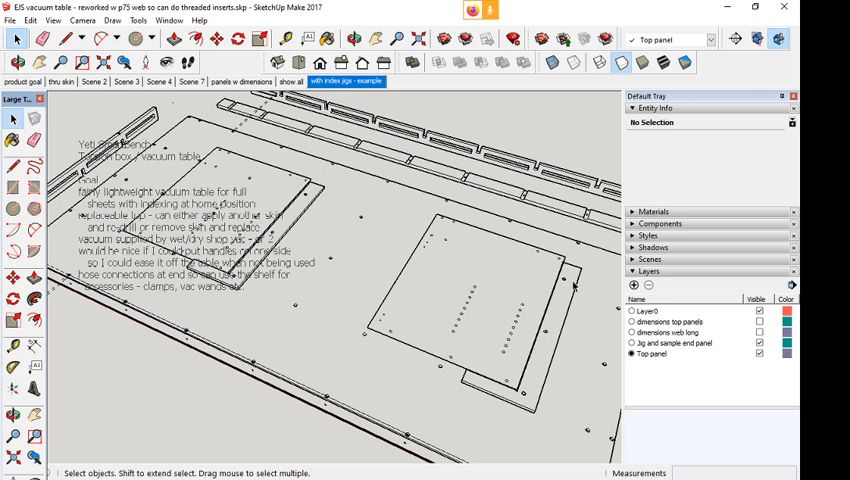
mouse_move(510, 405)
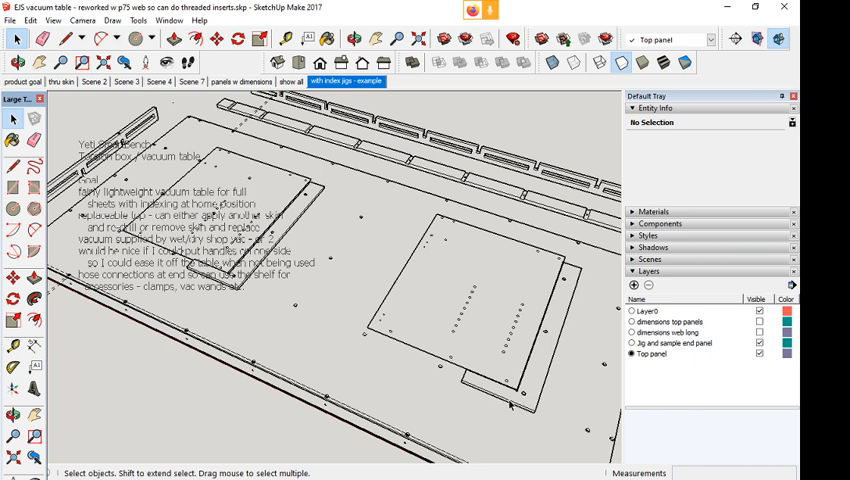
mouse_move(548, 385)
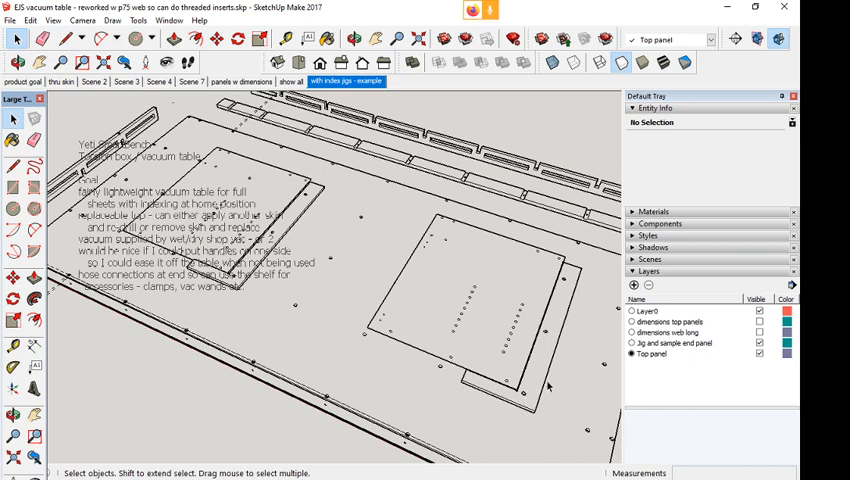
mouse_move(412, 228)
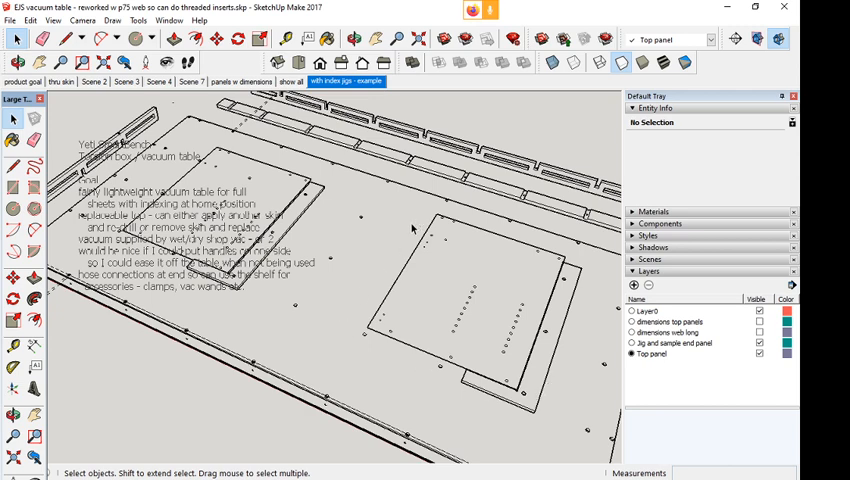
mouse_move(565, 302)
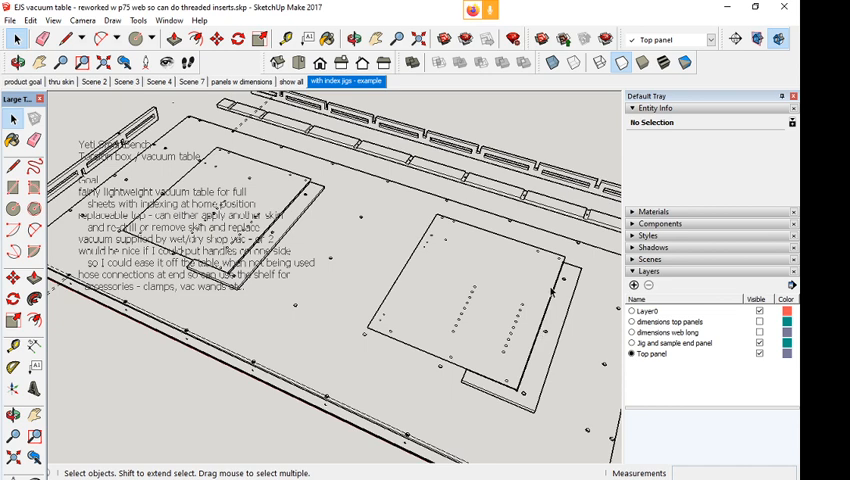
mouse_move(604, 350)
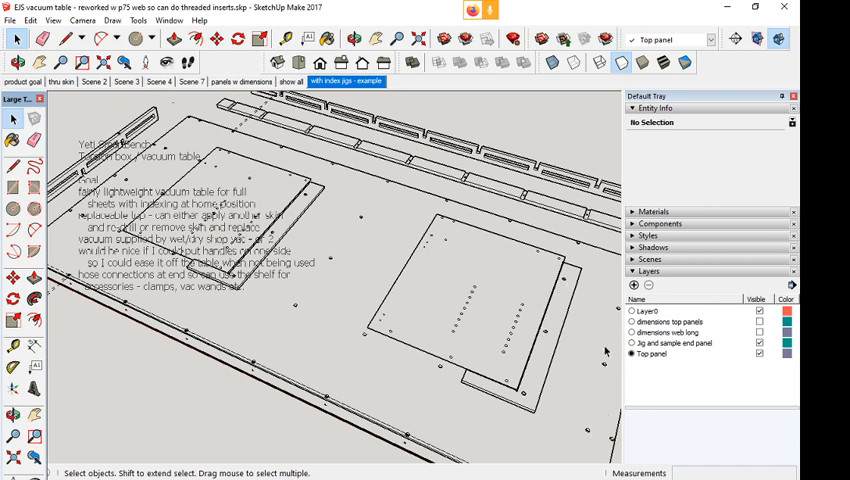
mouse_move(405, 394)
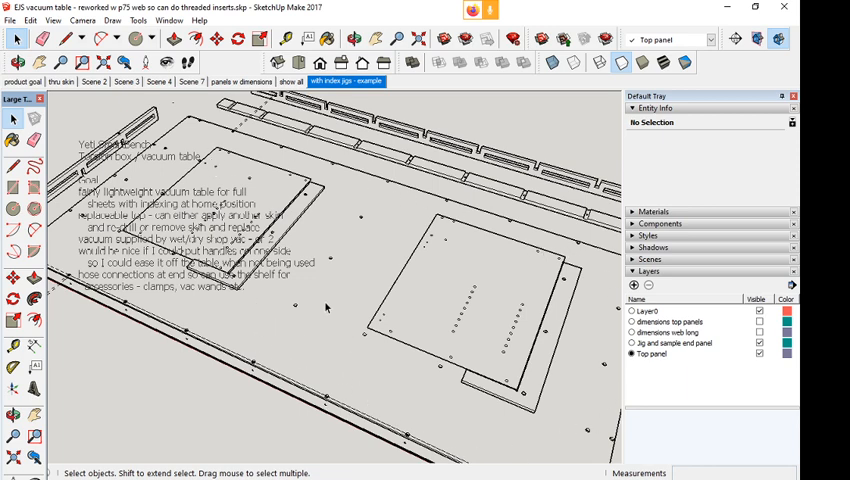
mouse_move(324, 302)
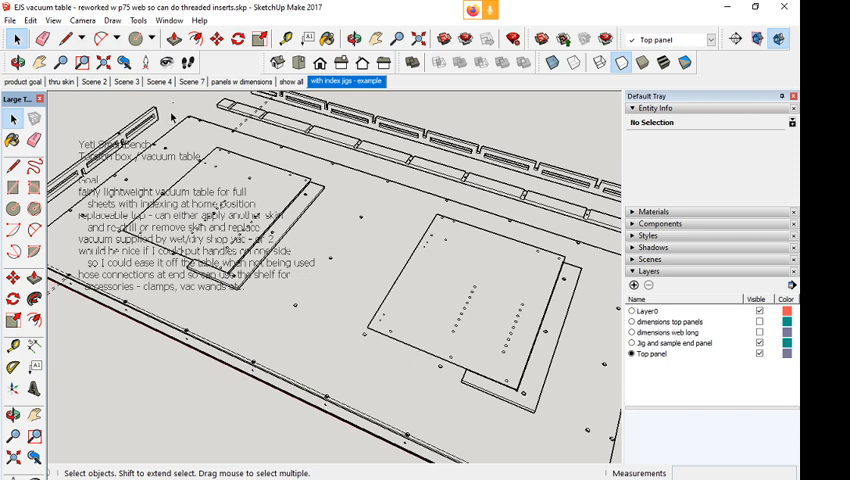
mouse_move(402, 234)
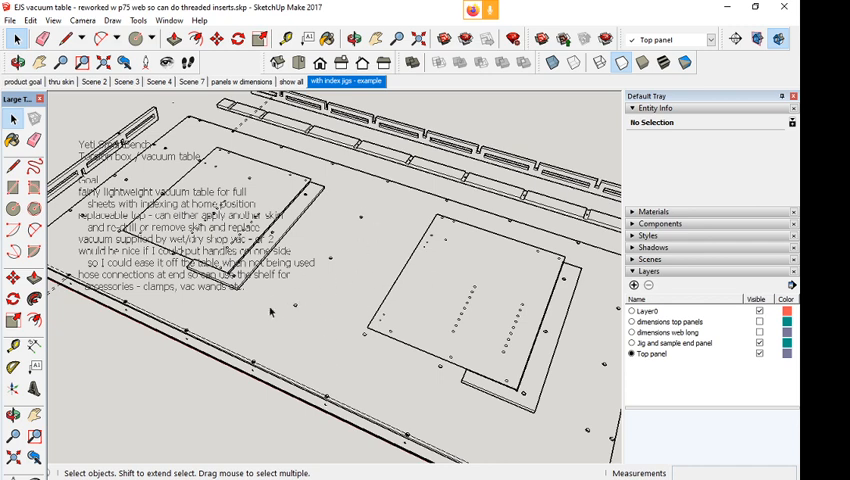
mouse_move(562, 315)
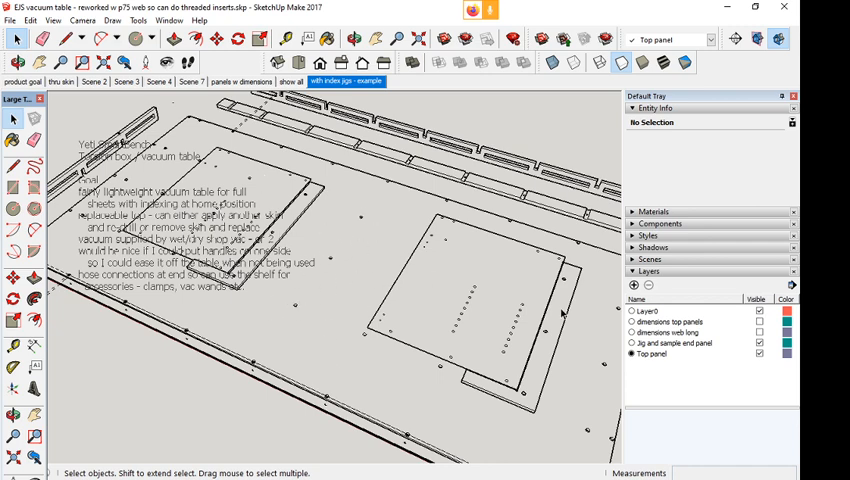
mouse_move(476, 332)
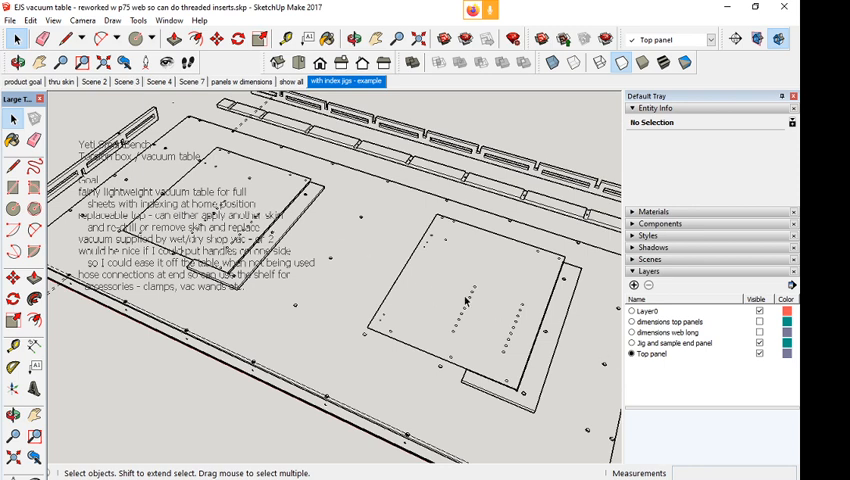
mouse_move(515, 305)
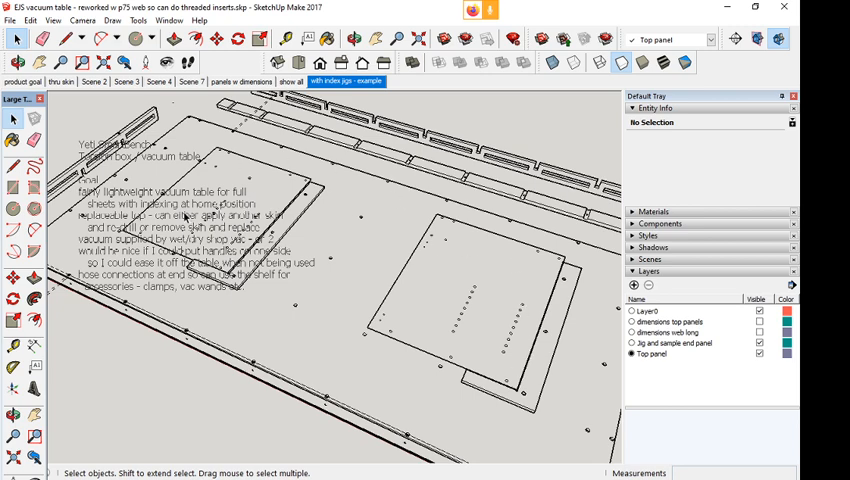
mouse_move(507, 305)
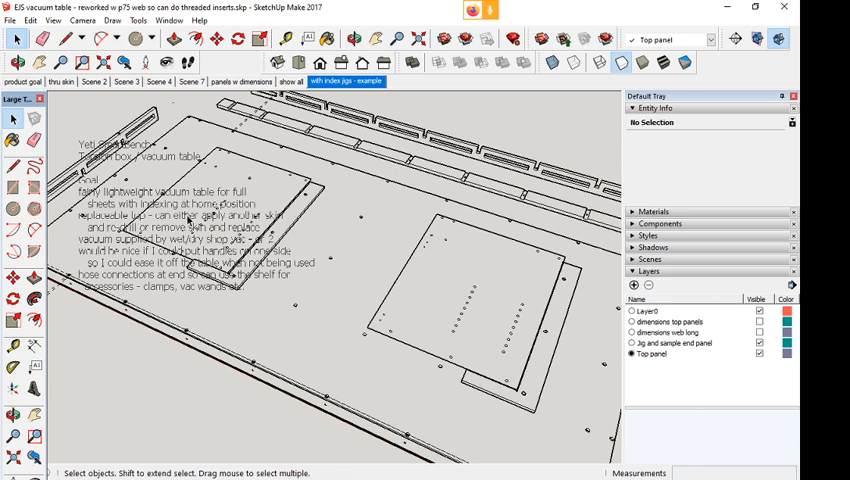
mouse_move(492, 302)
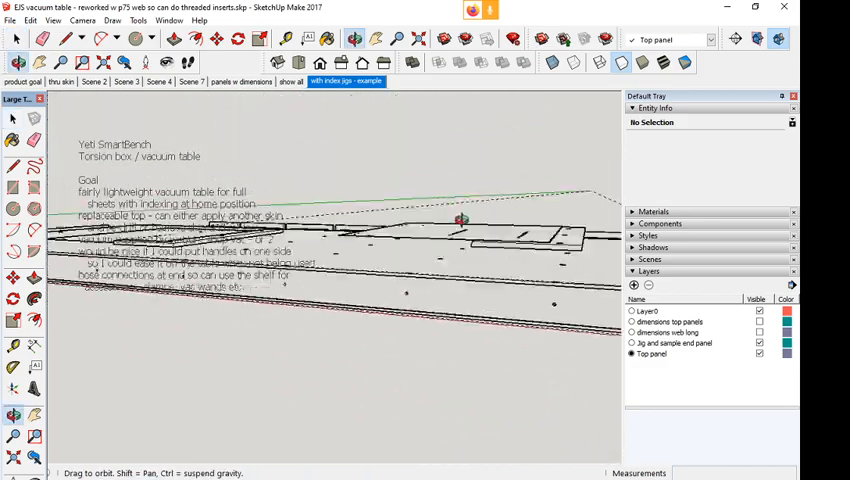
Orbit around the drilled panels and slotted jig strips to inspect their holes
drag(460, 218, 495, 213)
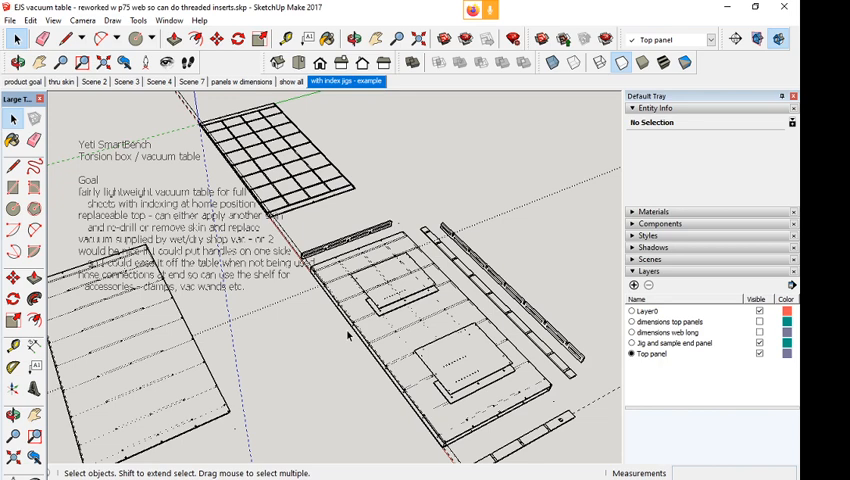
mouse_move(272, 337)
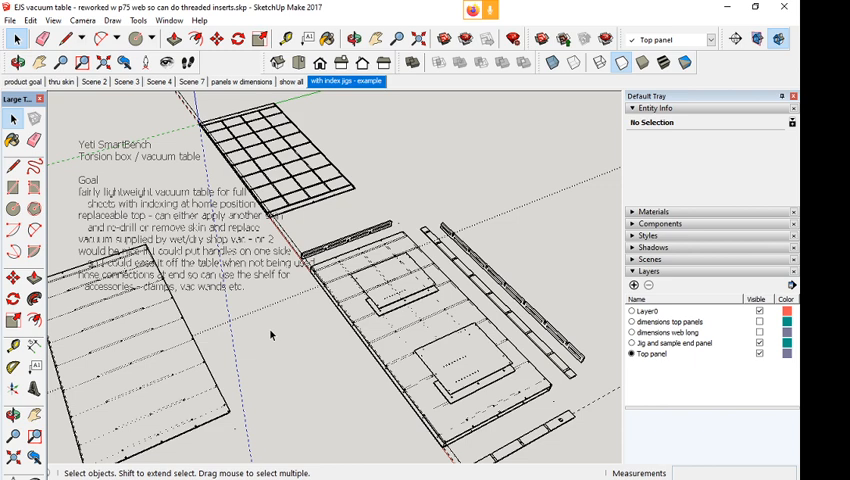
mouse_move(370, 453)
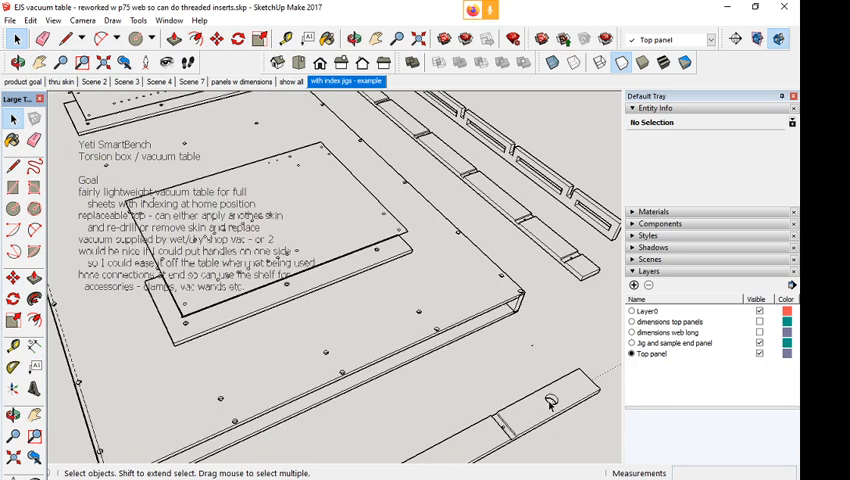
mouse_move(461, 205)
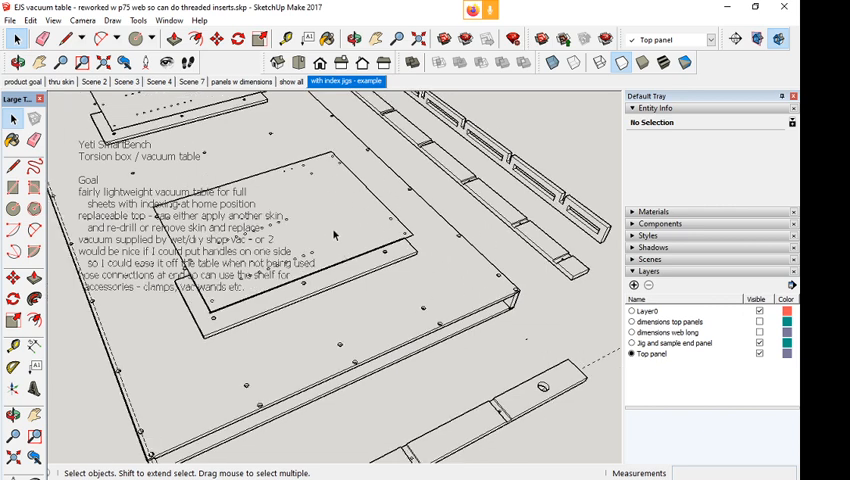
mouse_move(381, 307)
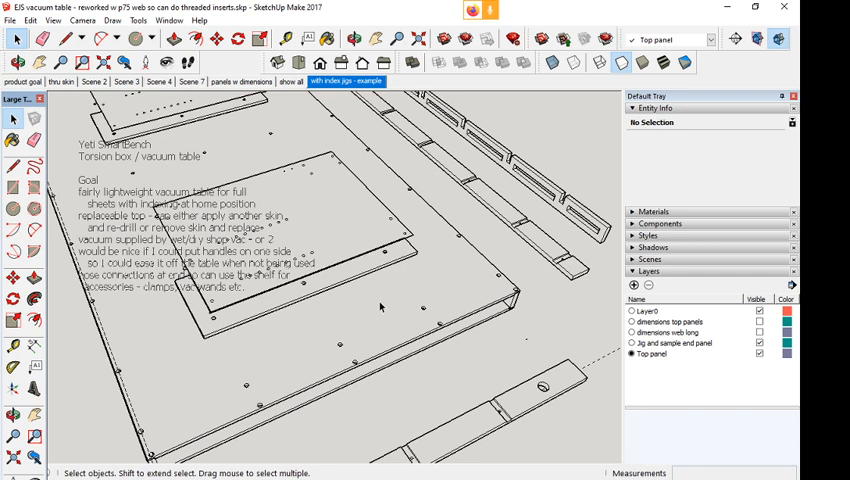
mouse_move(410, 218)
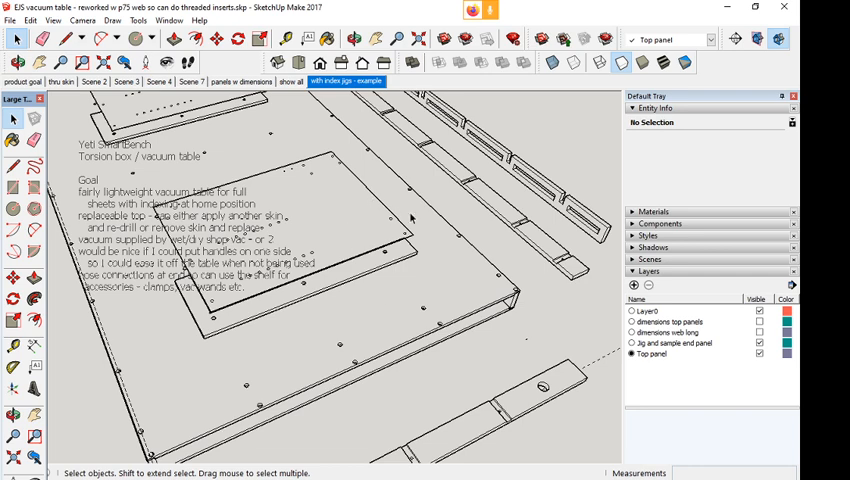
mouse_move(420, 212)
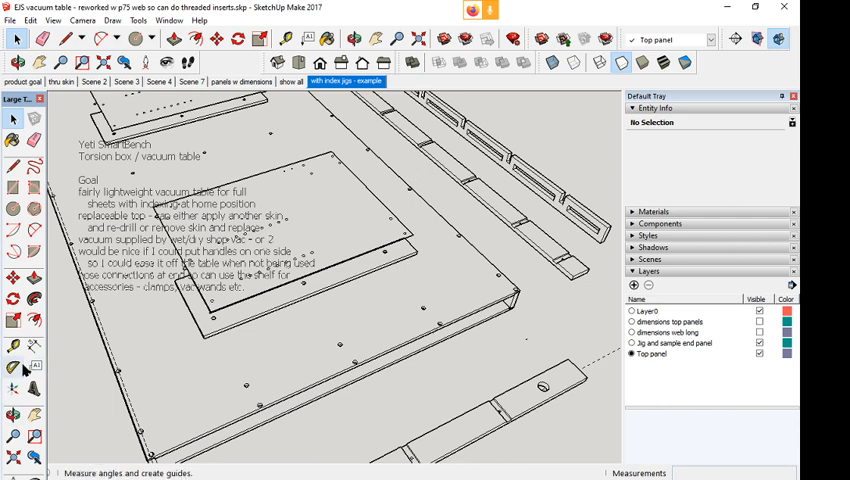
click(15, 118)
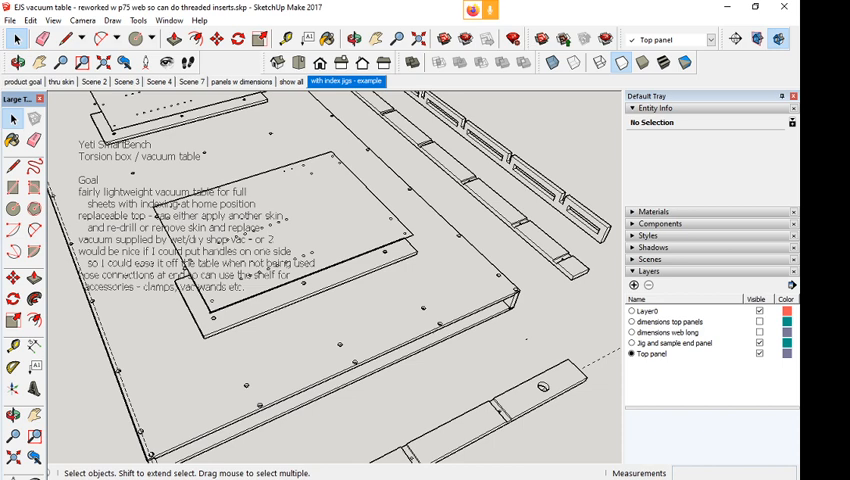